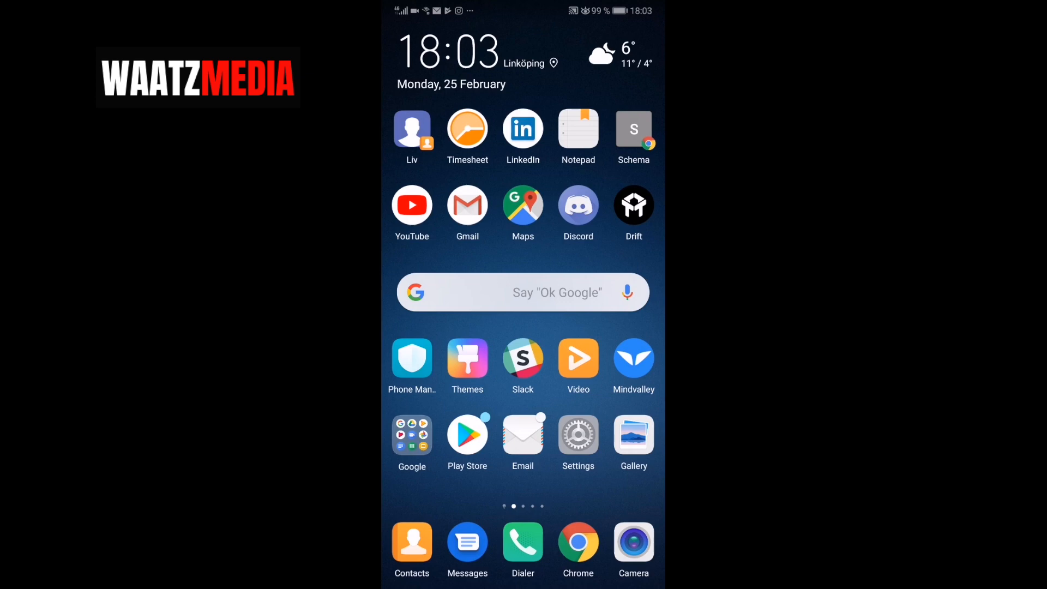
Search Google Play Store for 'Netflix' and open the Netflix app listing.
{"action": "left_click", "coordinate": [467, 437]}
{"action": "type", "text": "n"}
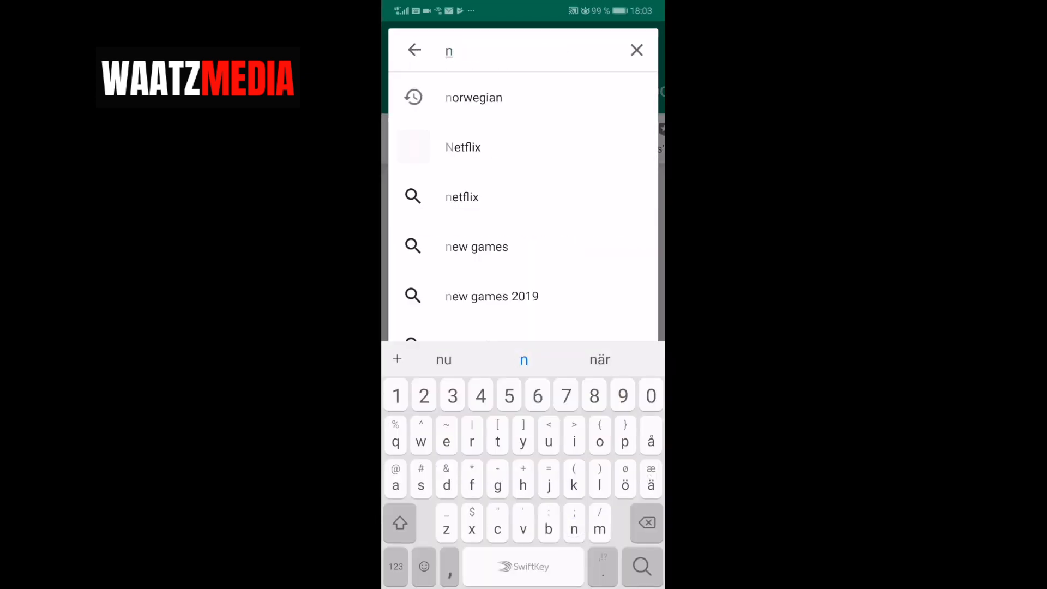
{"action": "left_click", "coordinate": [462, 146]}
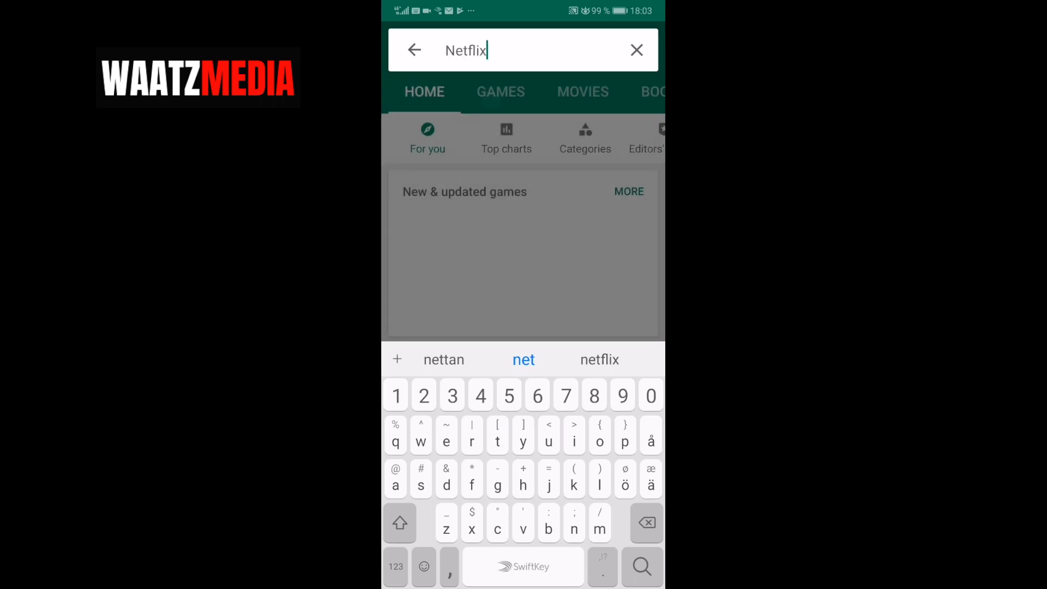
{"action": "left_click", "coordinate": [599, 360]}
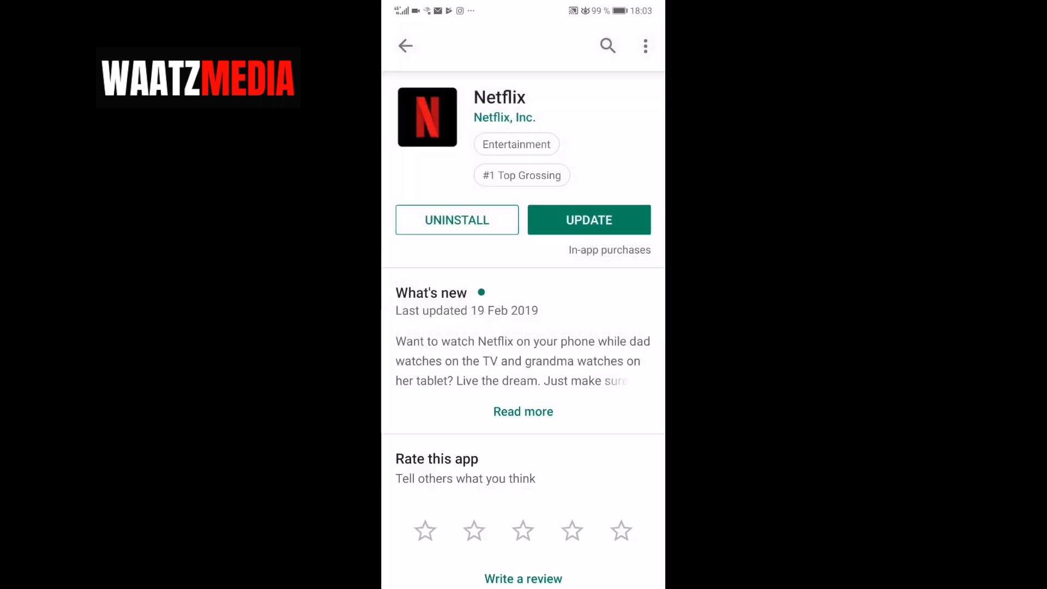
Install the available Netflix update, then launch the updated app to its home screen.
{"action": "left_click", "coordinate": [589, 219]}
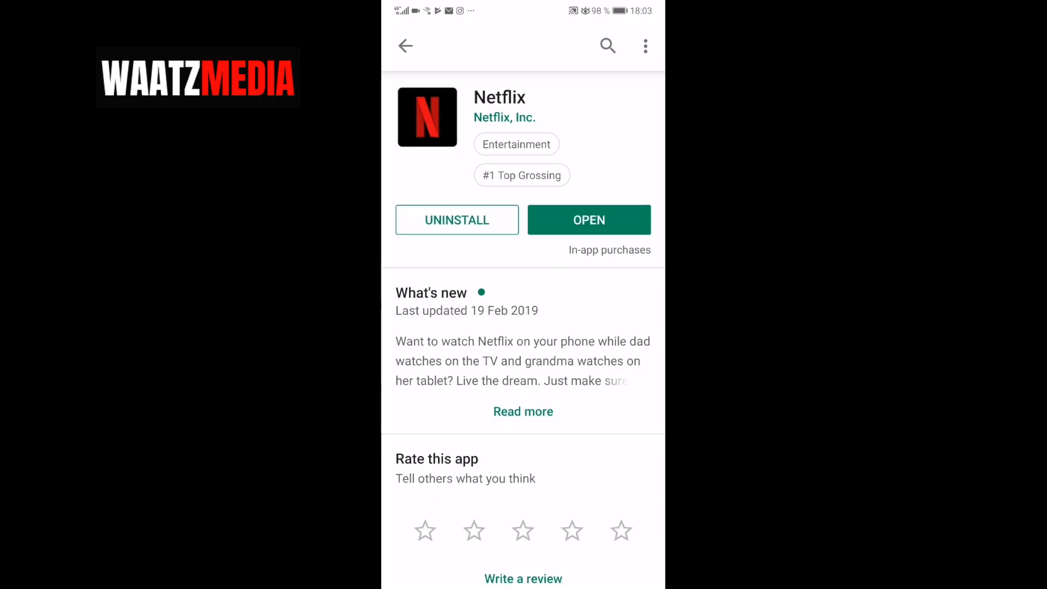
{"action": "left_click", "coordinate": [589, 220]}
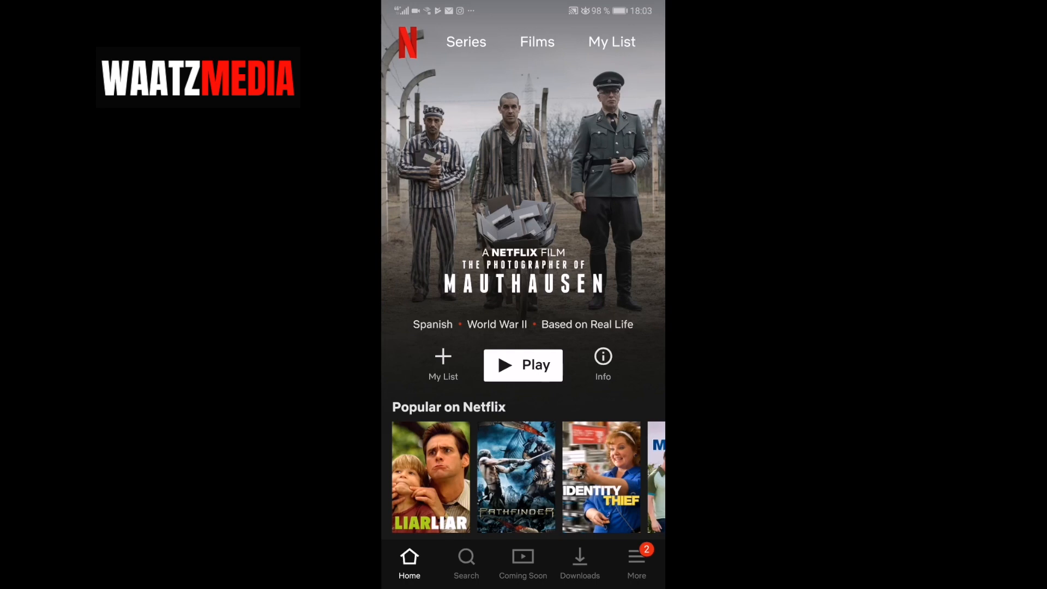
Open the Netflix account page with password, phone, payment and billing options.
{"action": "left_click", "coordinate": [634, 562]}
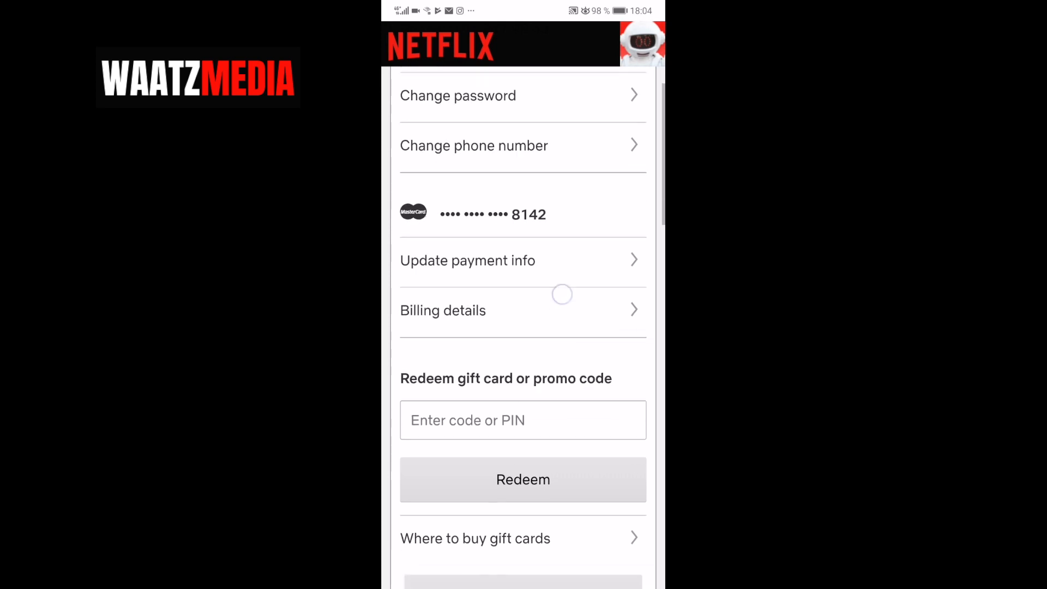
Scroll to the profile section and open Language settings, with English selected.
{"action": "scroll", "scroll_direction": "down", "scroll_amount": 3}
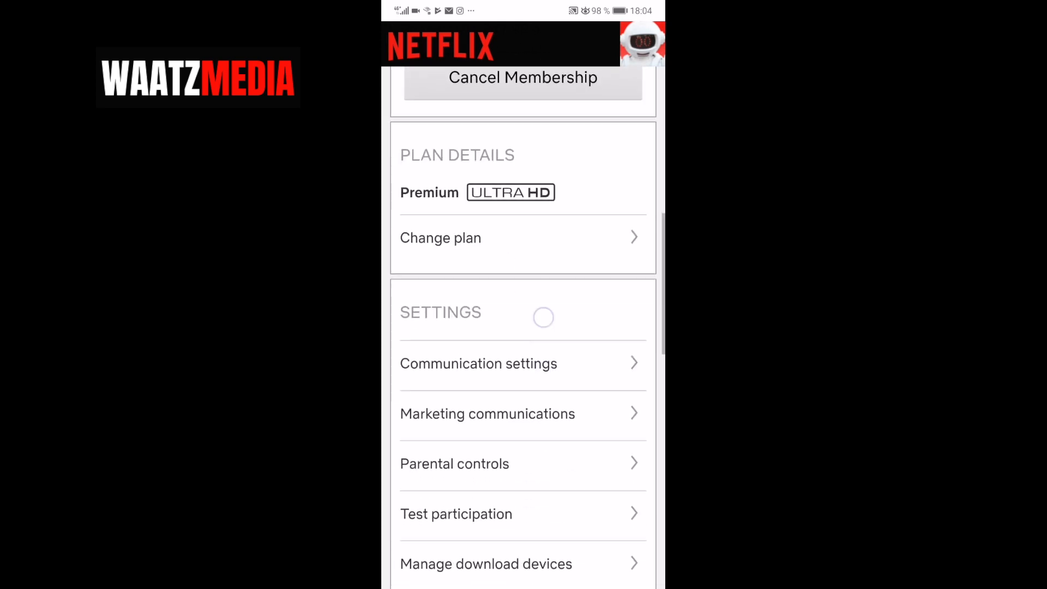
{"action": "scroll", "scroll_direction": "down", "scroll_amount": 3}
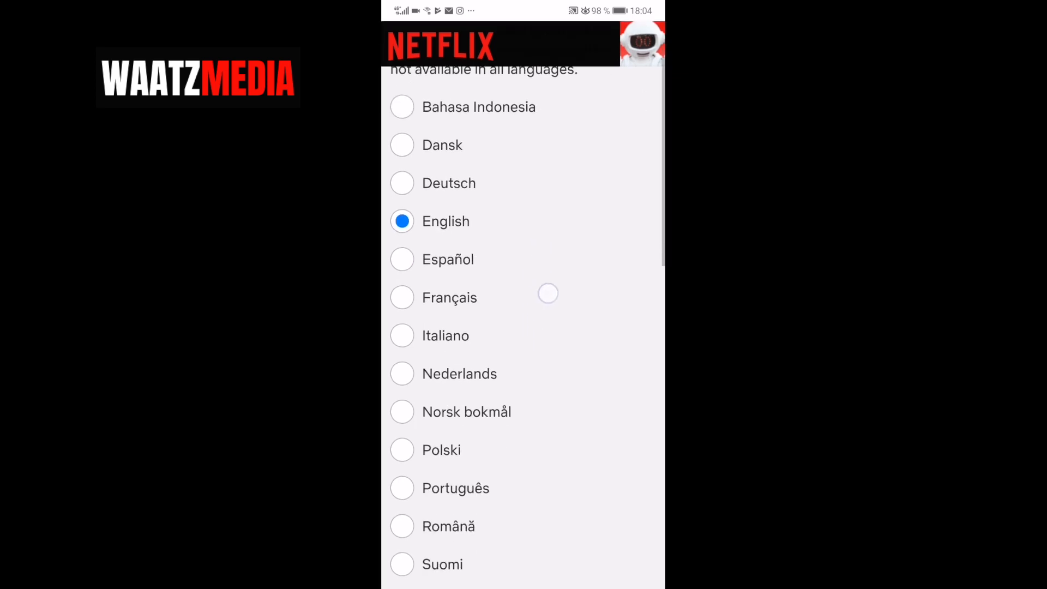
Save English as the profile language and return to the app's More menu.
{"action": "scroll", "scroll_direction": "down", "scroll_amount": 3}
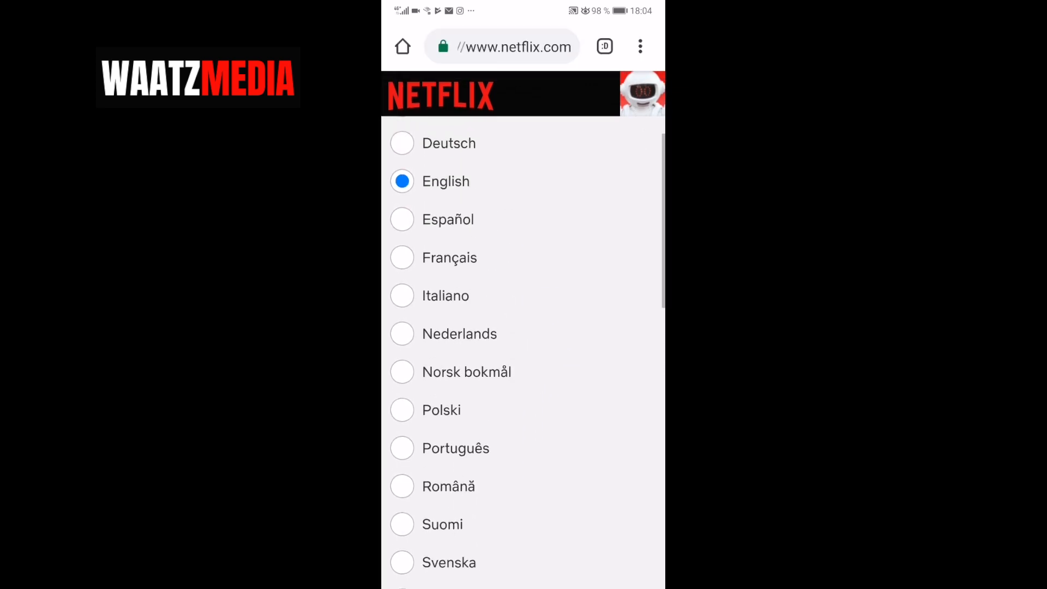
{"action": "scroll", "scroll_direction": "down", "scroll_amount": 3}
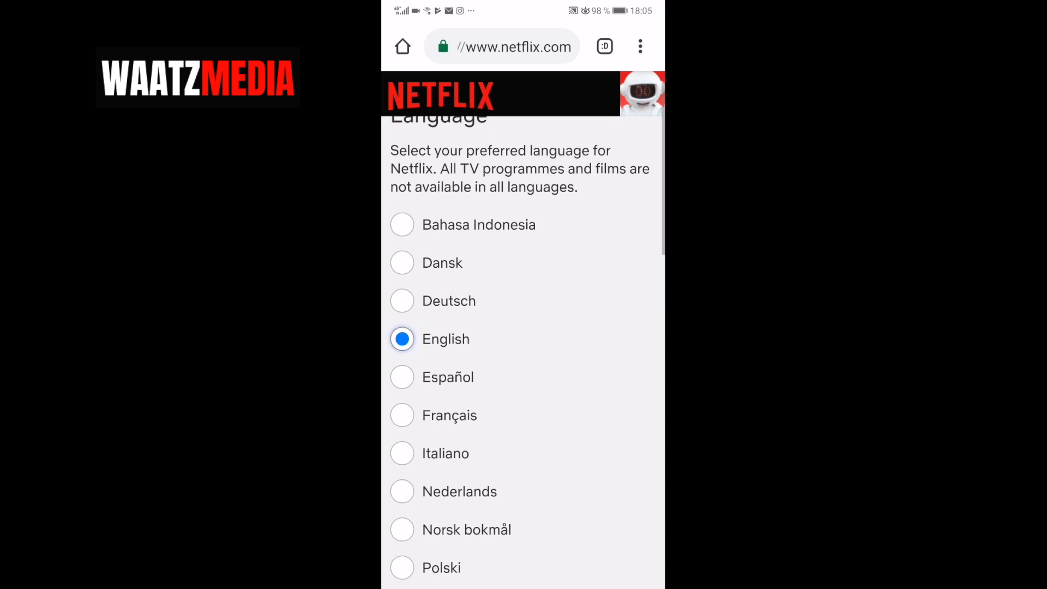
{"action": "scroll", "scroll_direction": "down", "scroll_amount": 3}
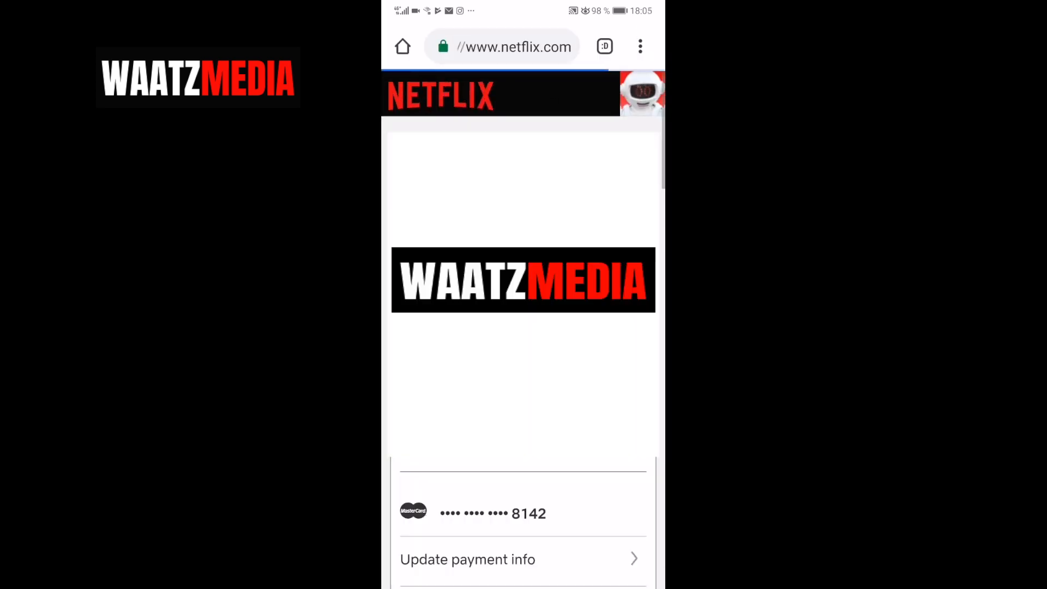
{"action": "scroll", "scroll_direction": "down", "scroll_amount": 3}
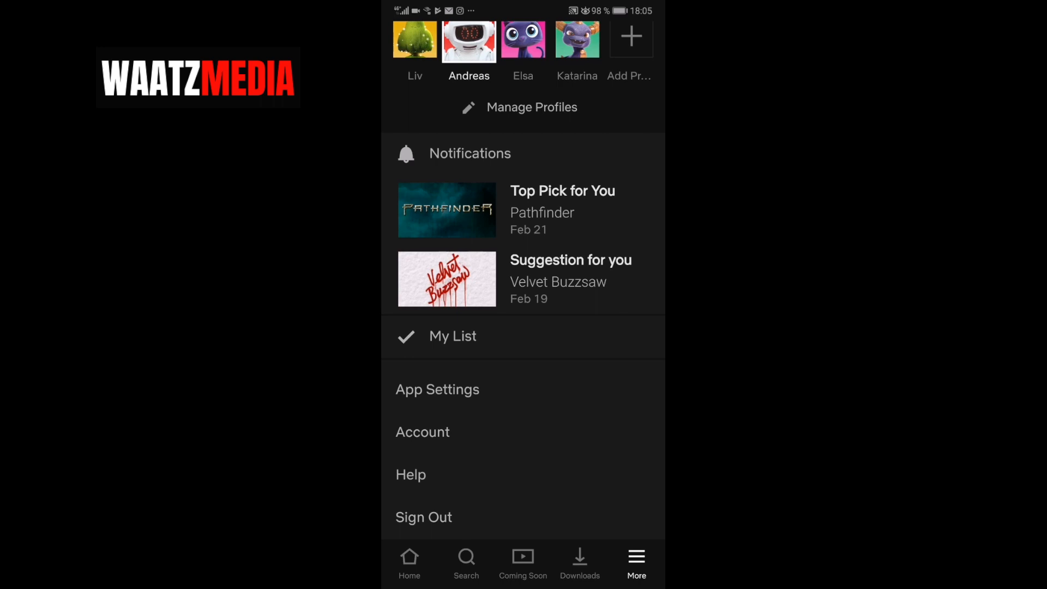
Sign out of Netflix, confirm, sign back in, and choose the robot-avatar profile.
{"action": "left_click", "coordinate": [427, 519]}
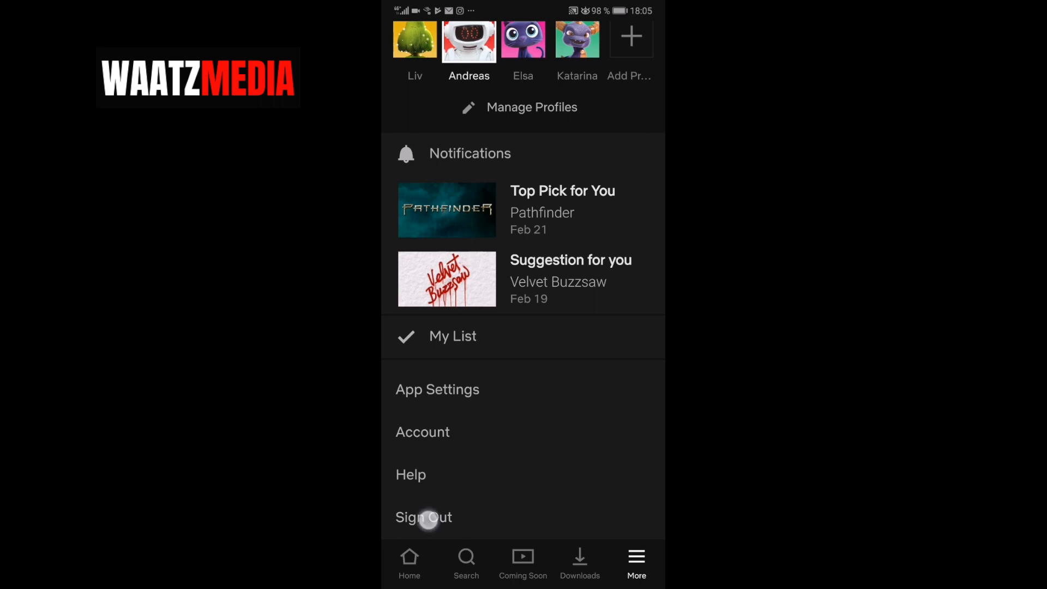
{"action": "left_click", "coordinate": [423, 517]}
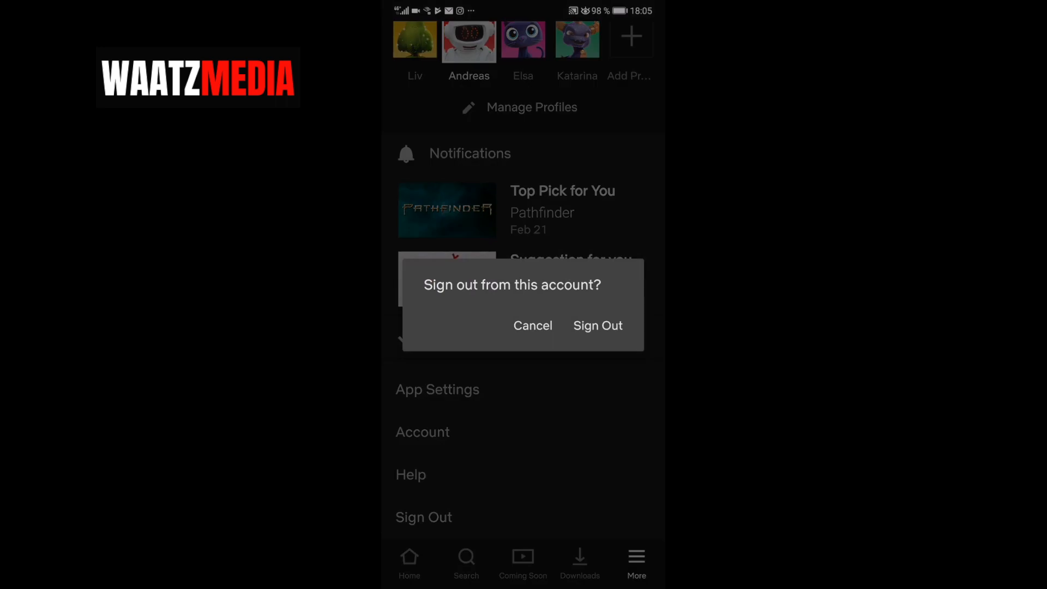
{"action": "left_click", "coordinate": [598, 325]}
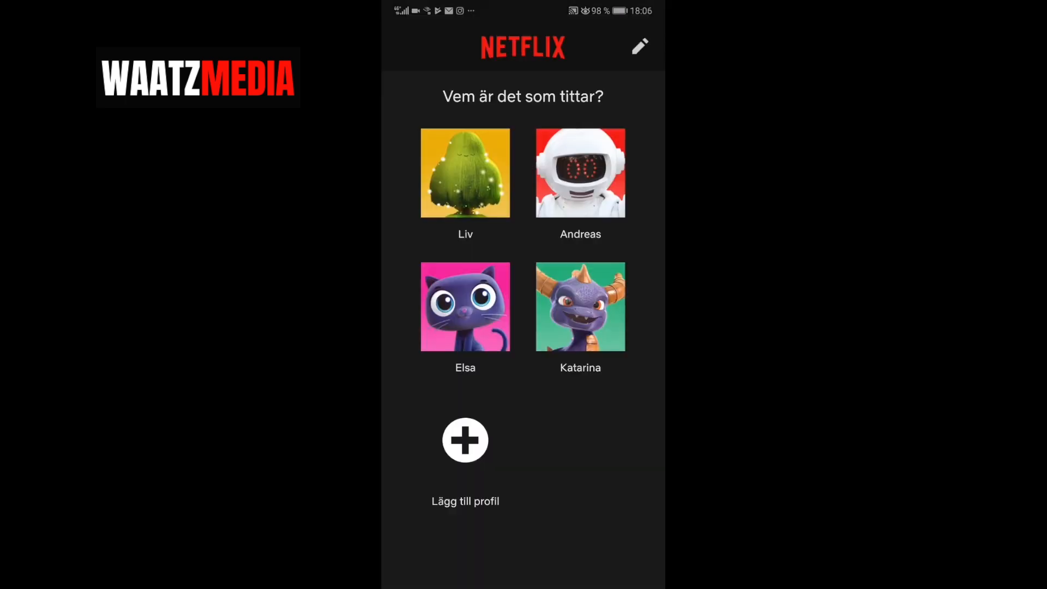
{"action": "left_click", "coordinate": [465, 173]}
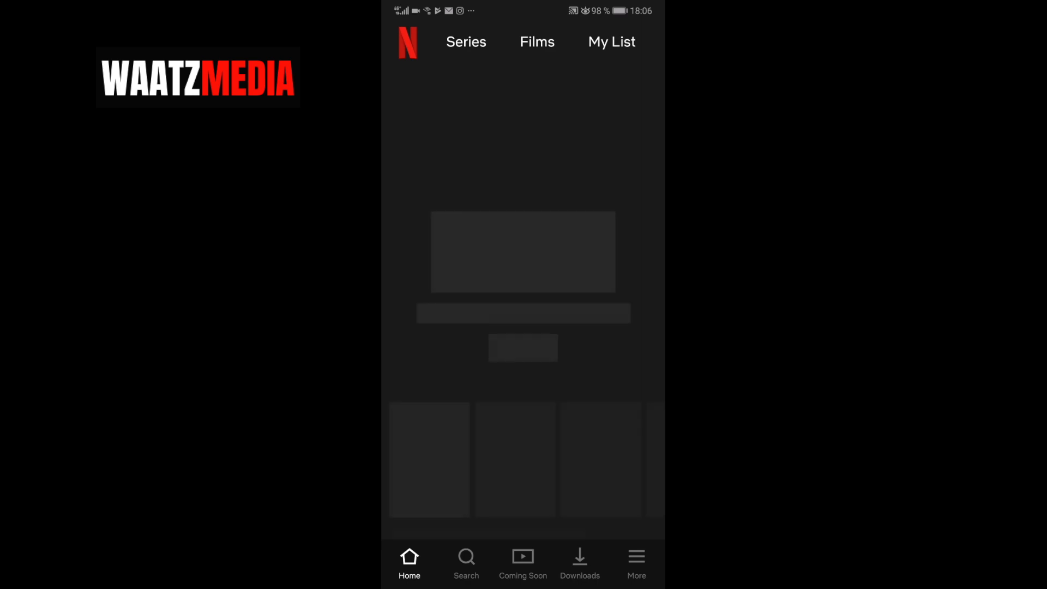